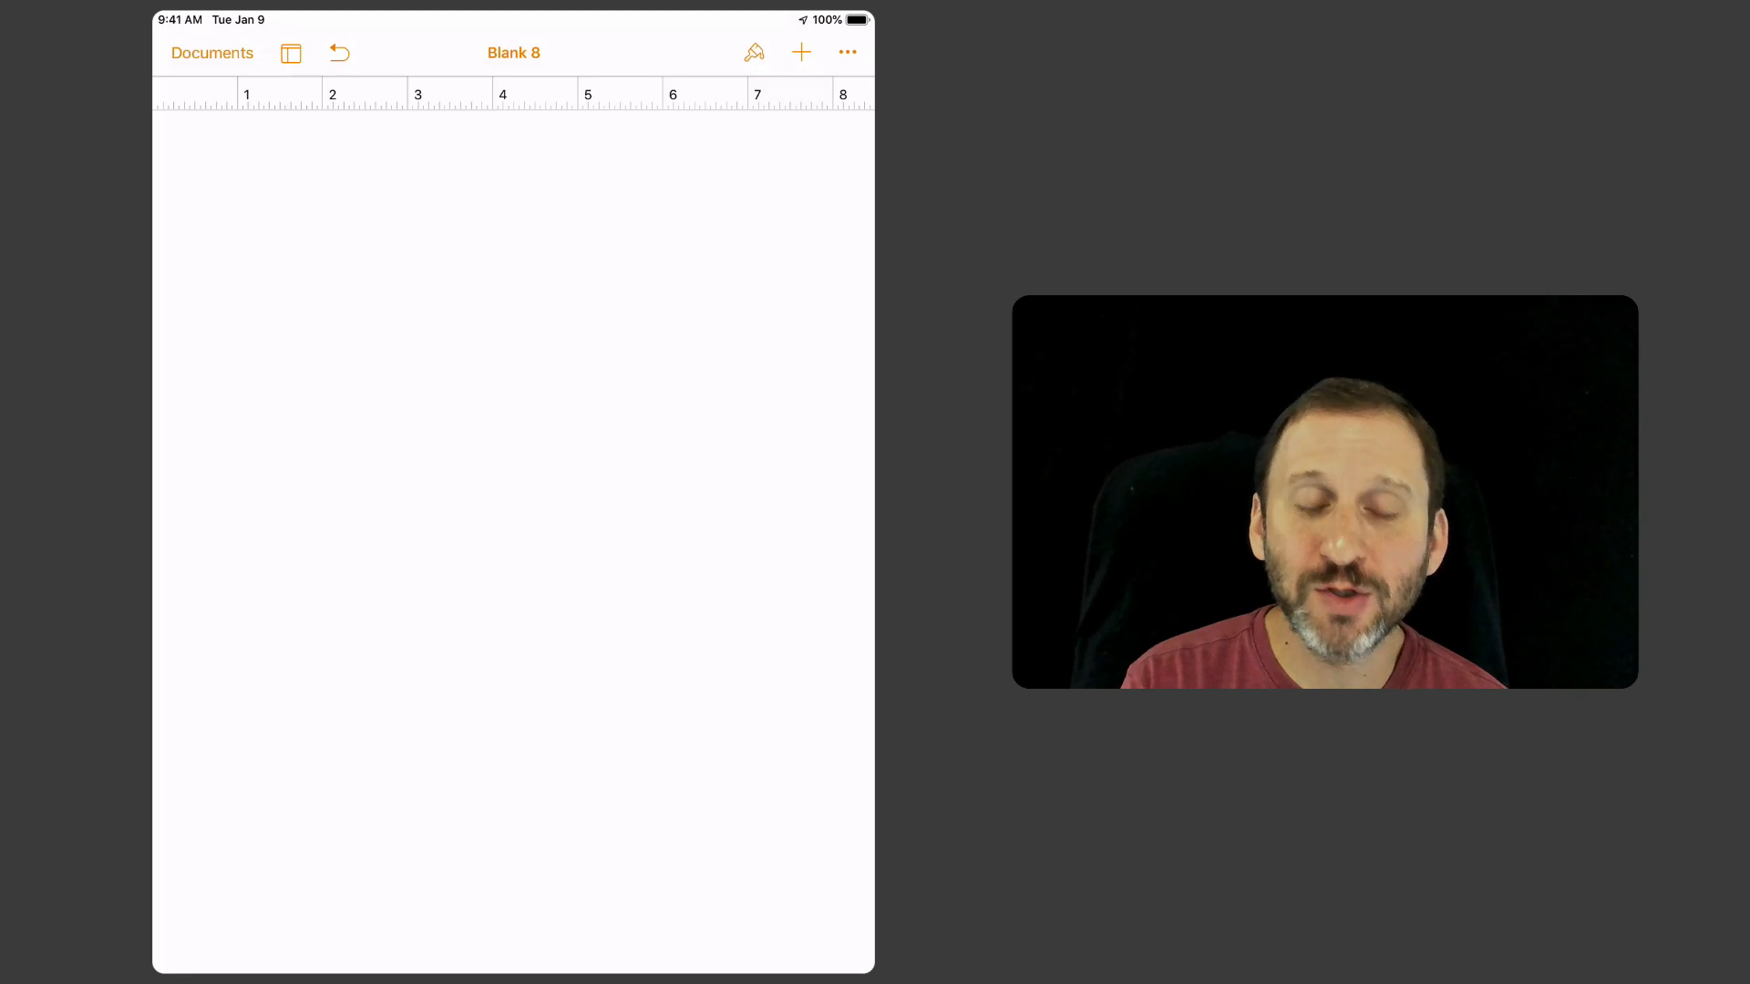
# Step: Bring up the insert menu's Media options from the toolbar's + button
pyautogui.click(800, 53)
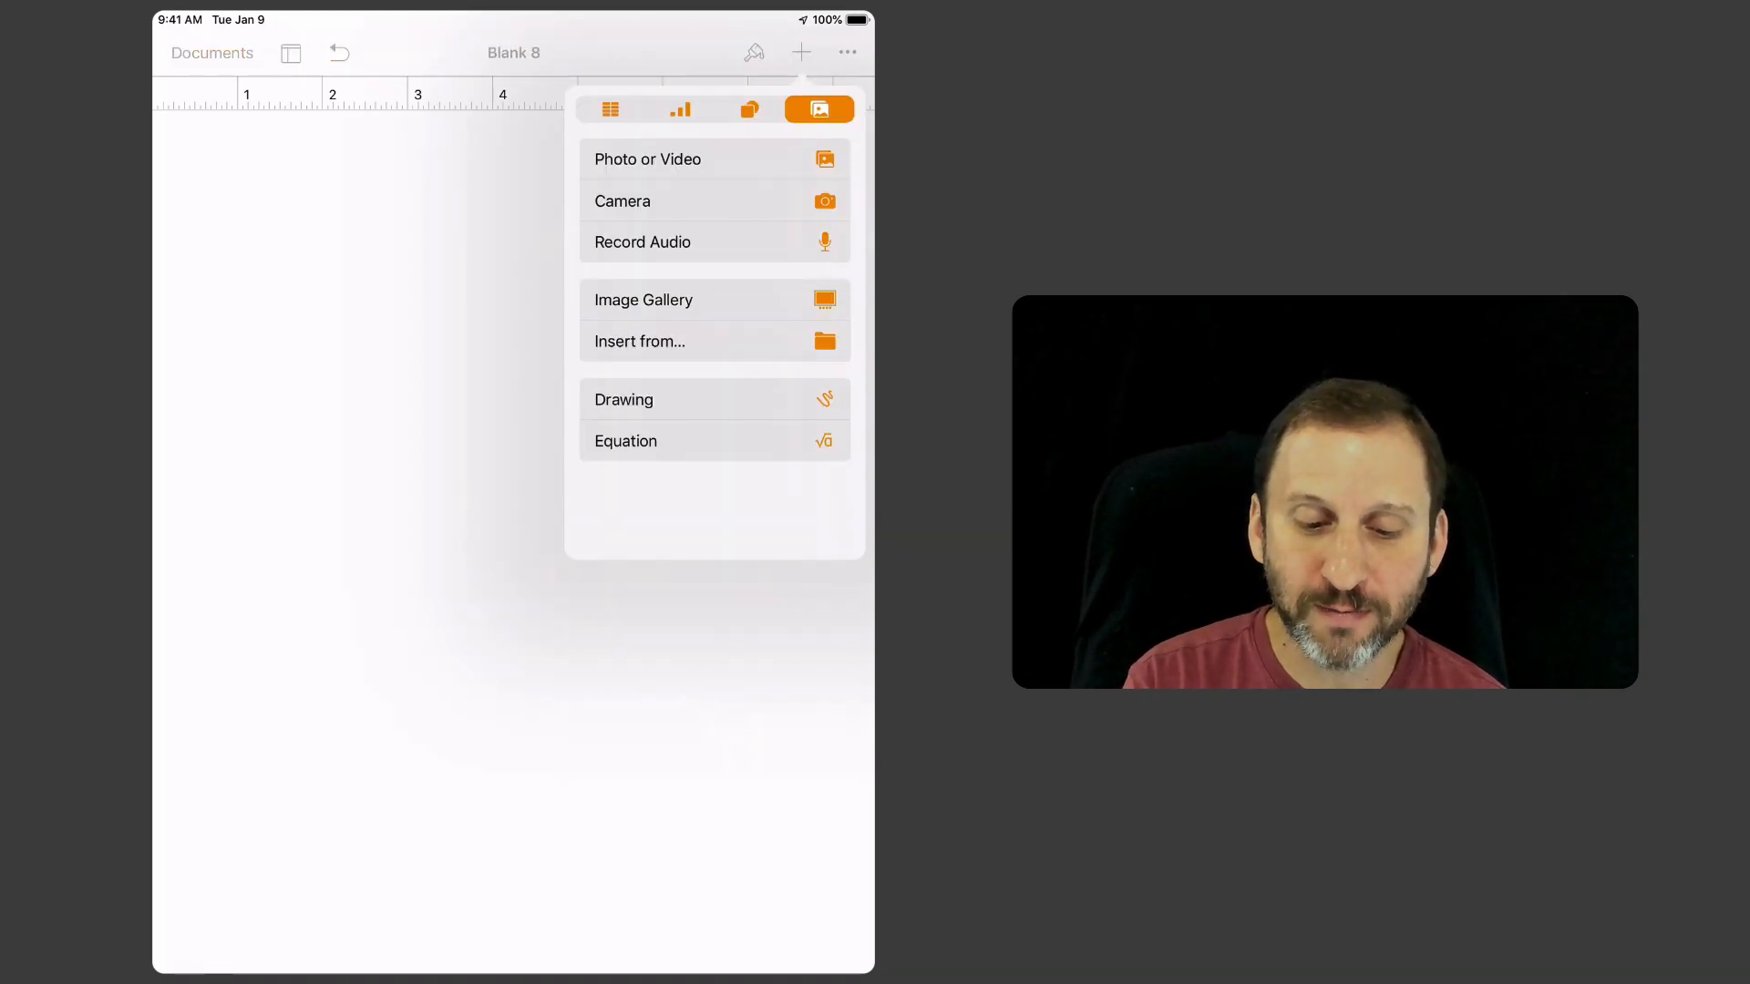
# Step: Insert an empty Drawing canvas from the Media list
pyautogui.click(624, 399)
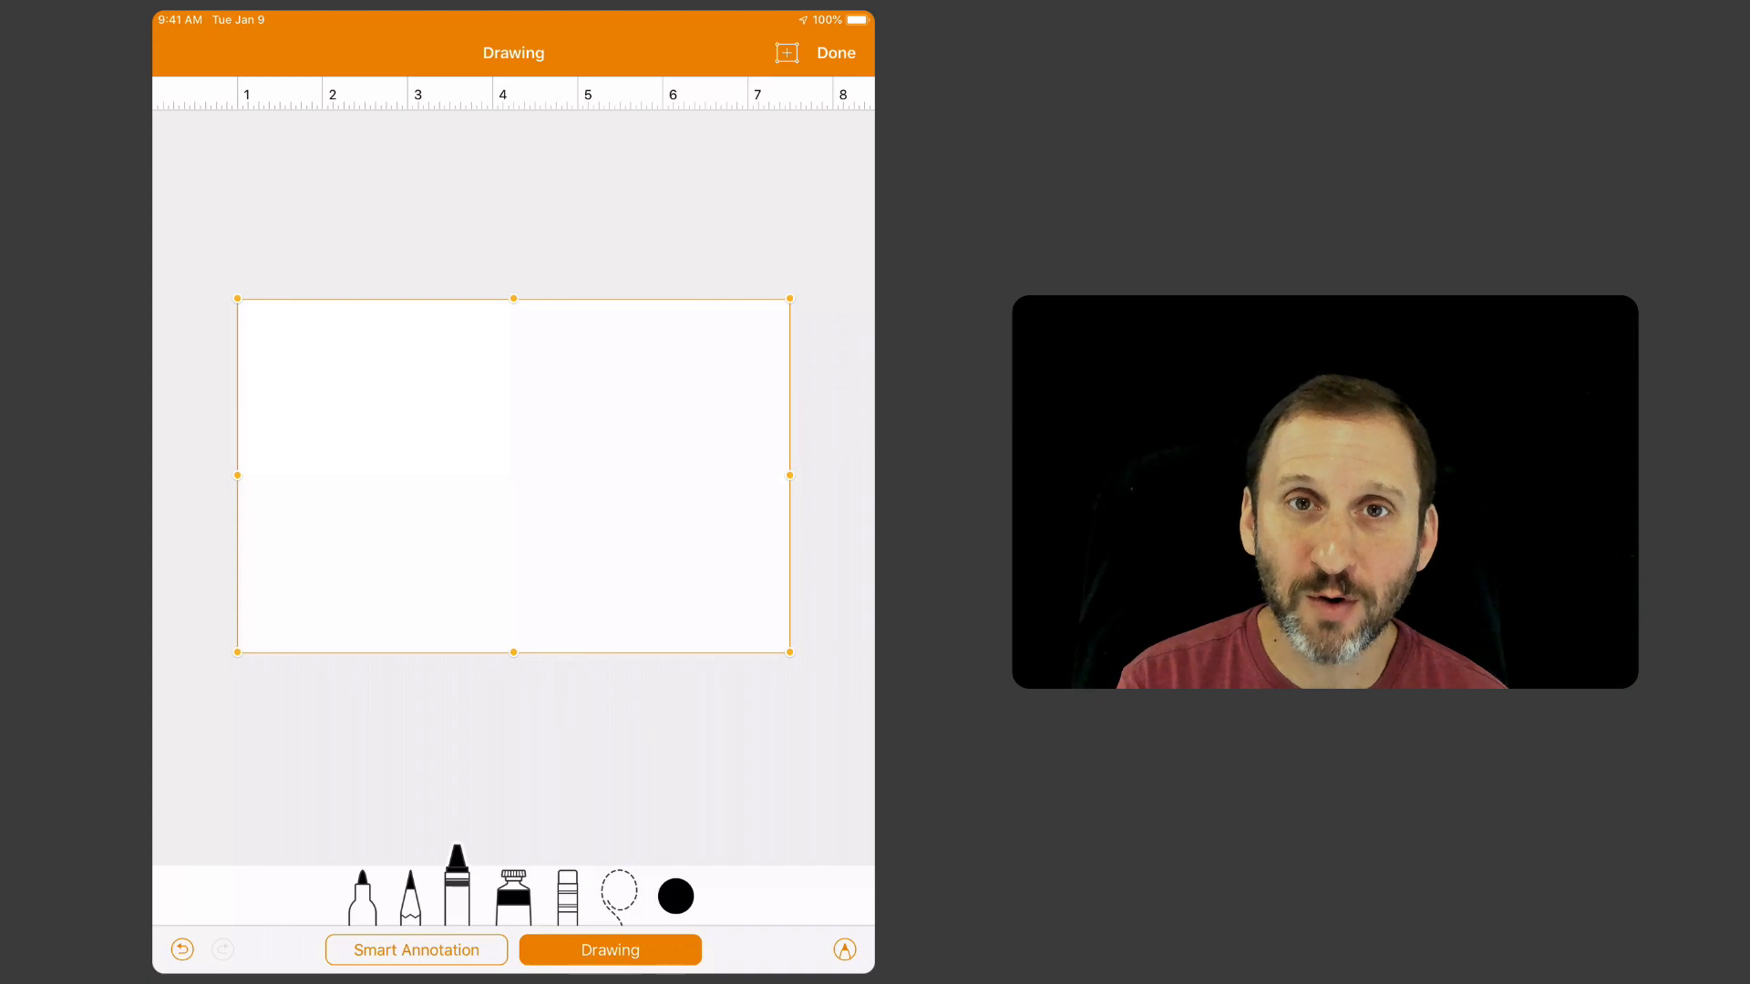
# Step: Sketch a smiley face in the drawing area and show the drawing's Format options
pyautogui.moveTo(426, 357); pyautogui.dragTo(513, 340)
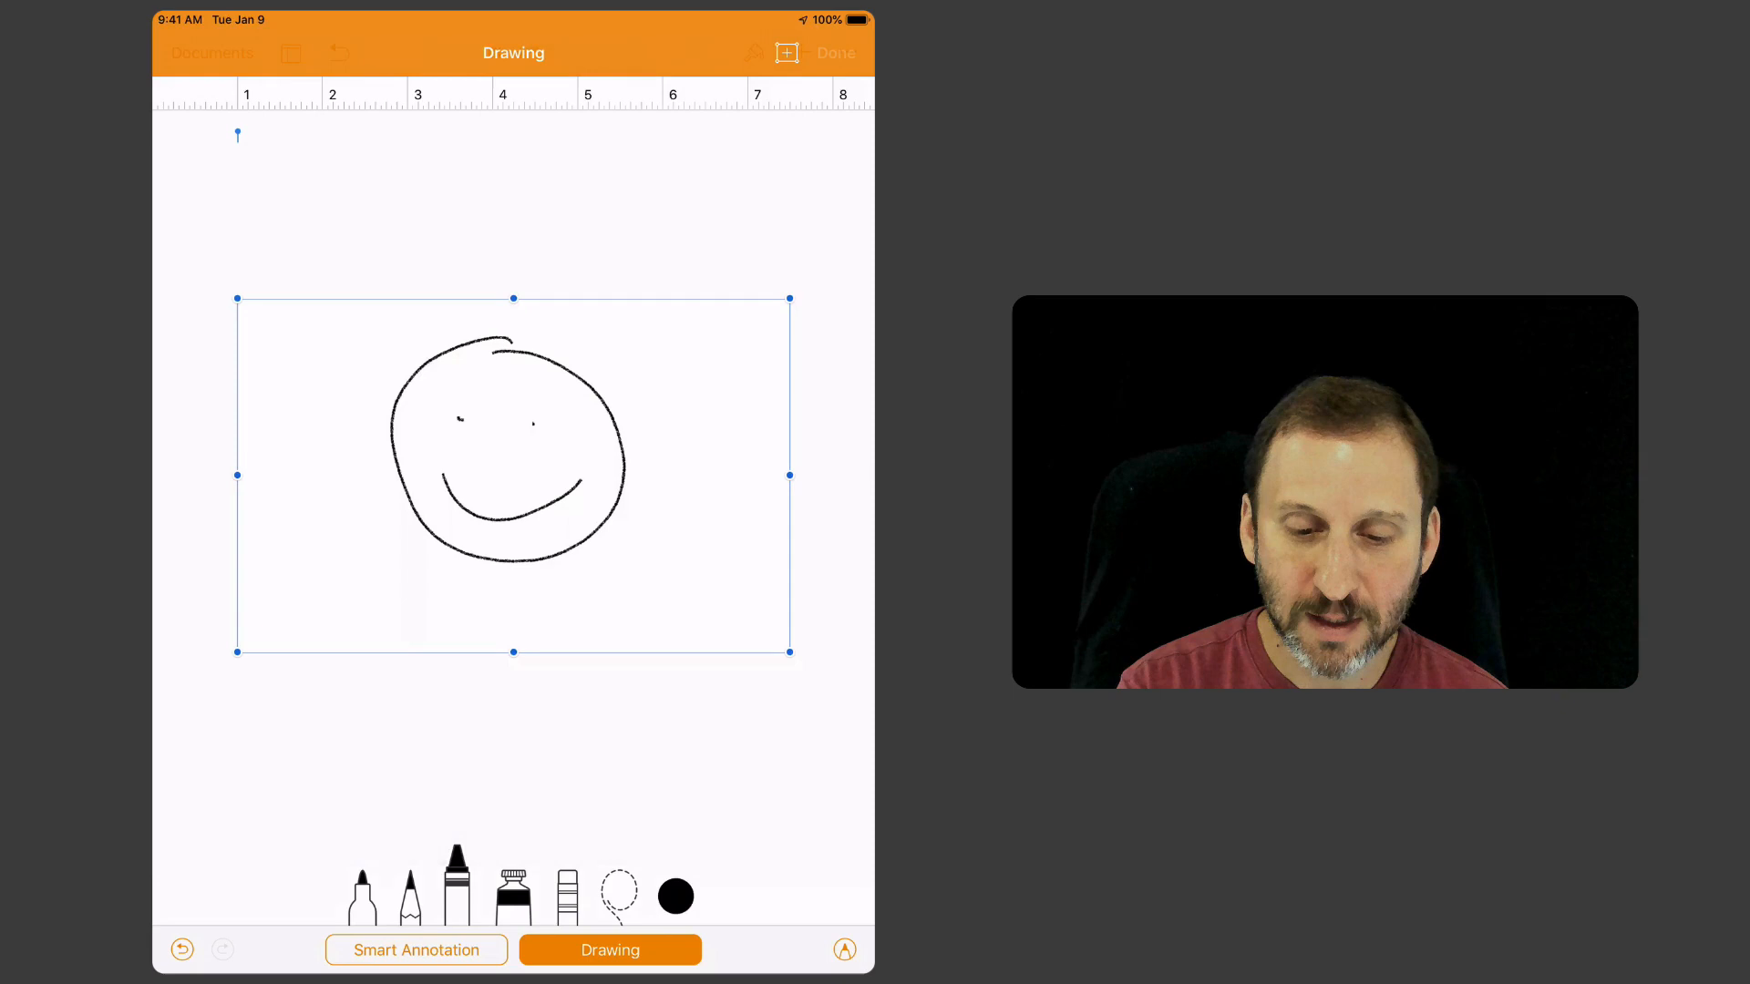
pyautogui.click(835, 53)
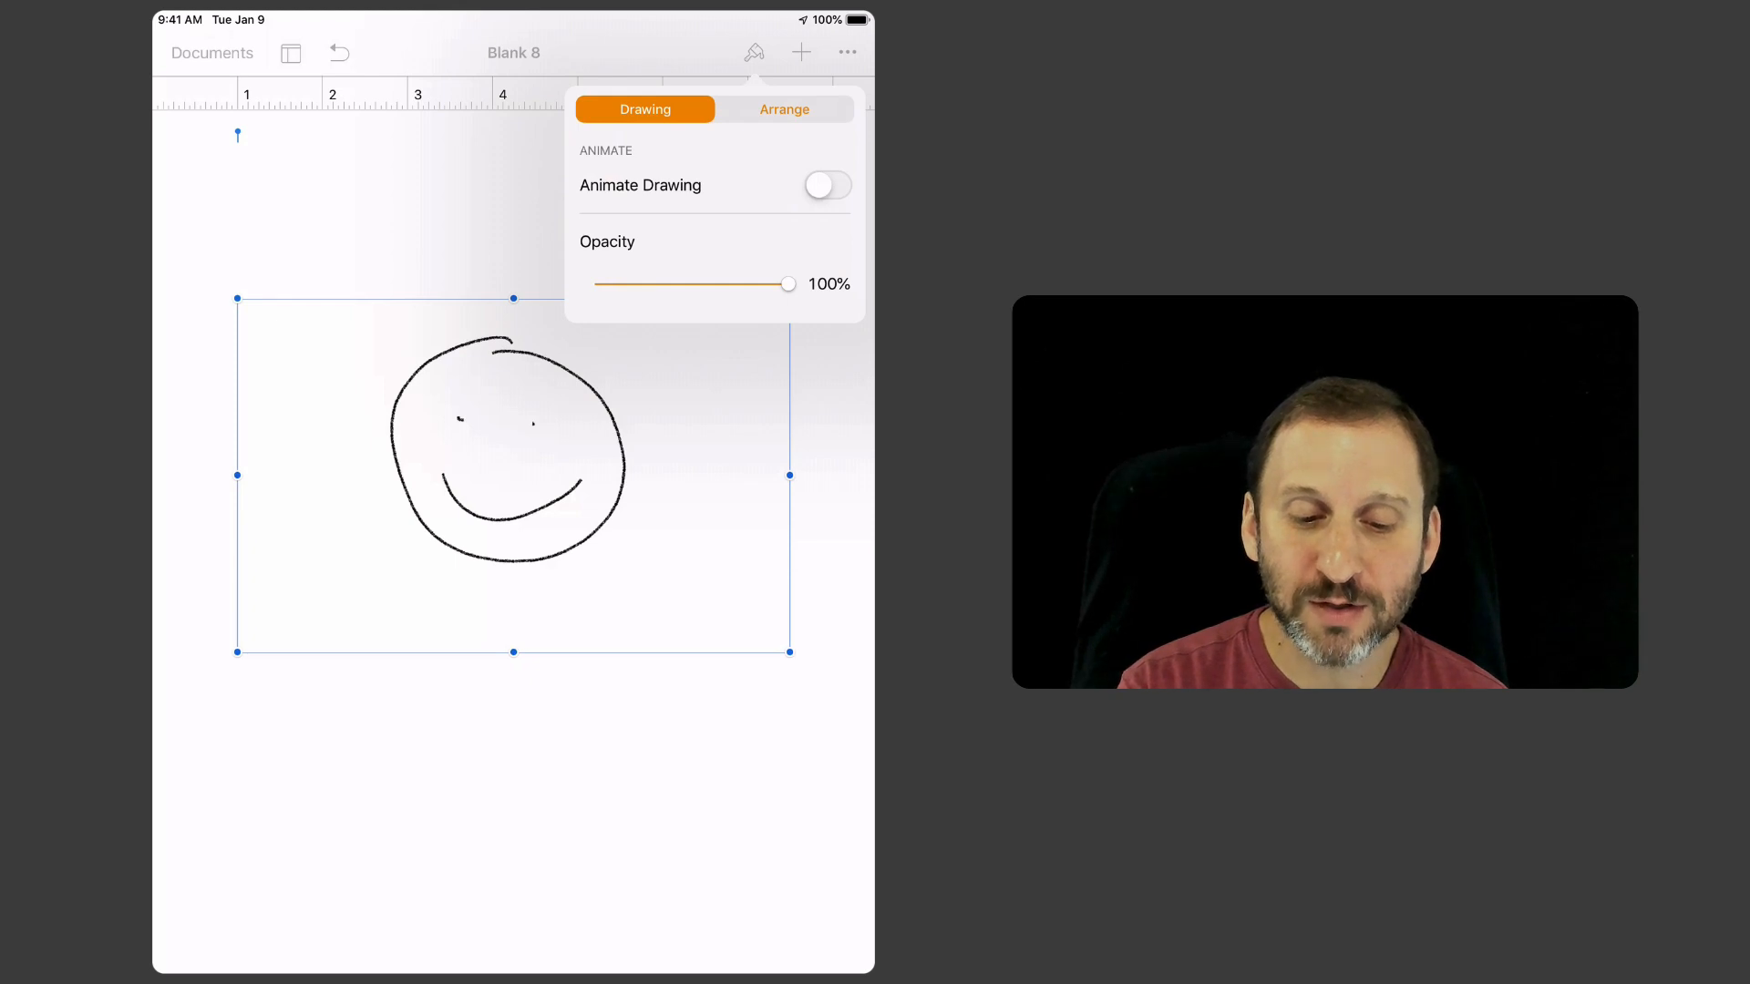
# Step: Turn on Animate Drawing with Loop, play the preview, then dismiss the options
pyautogui.click(826, 185)
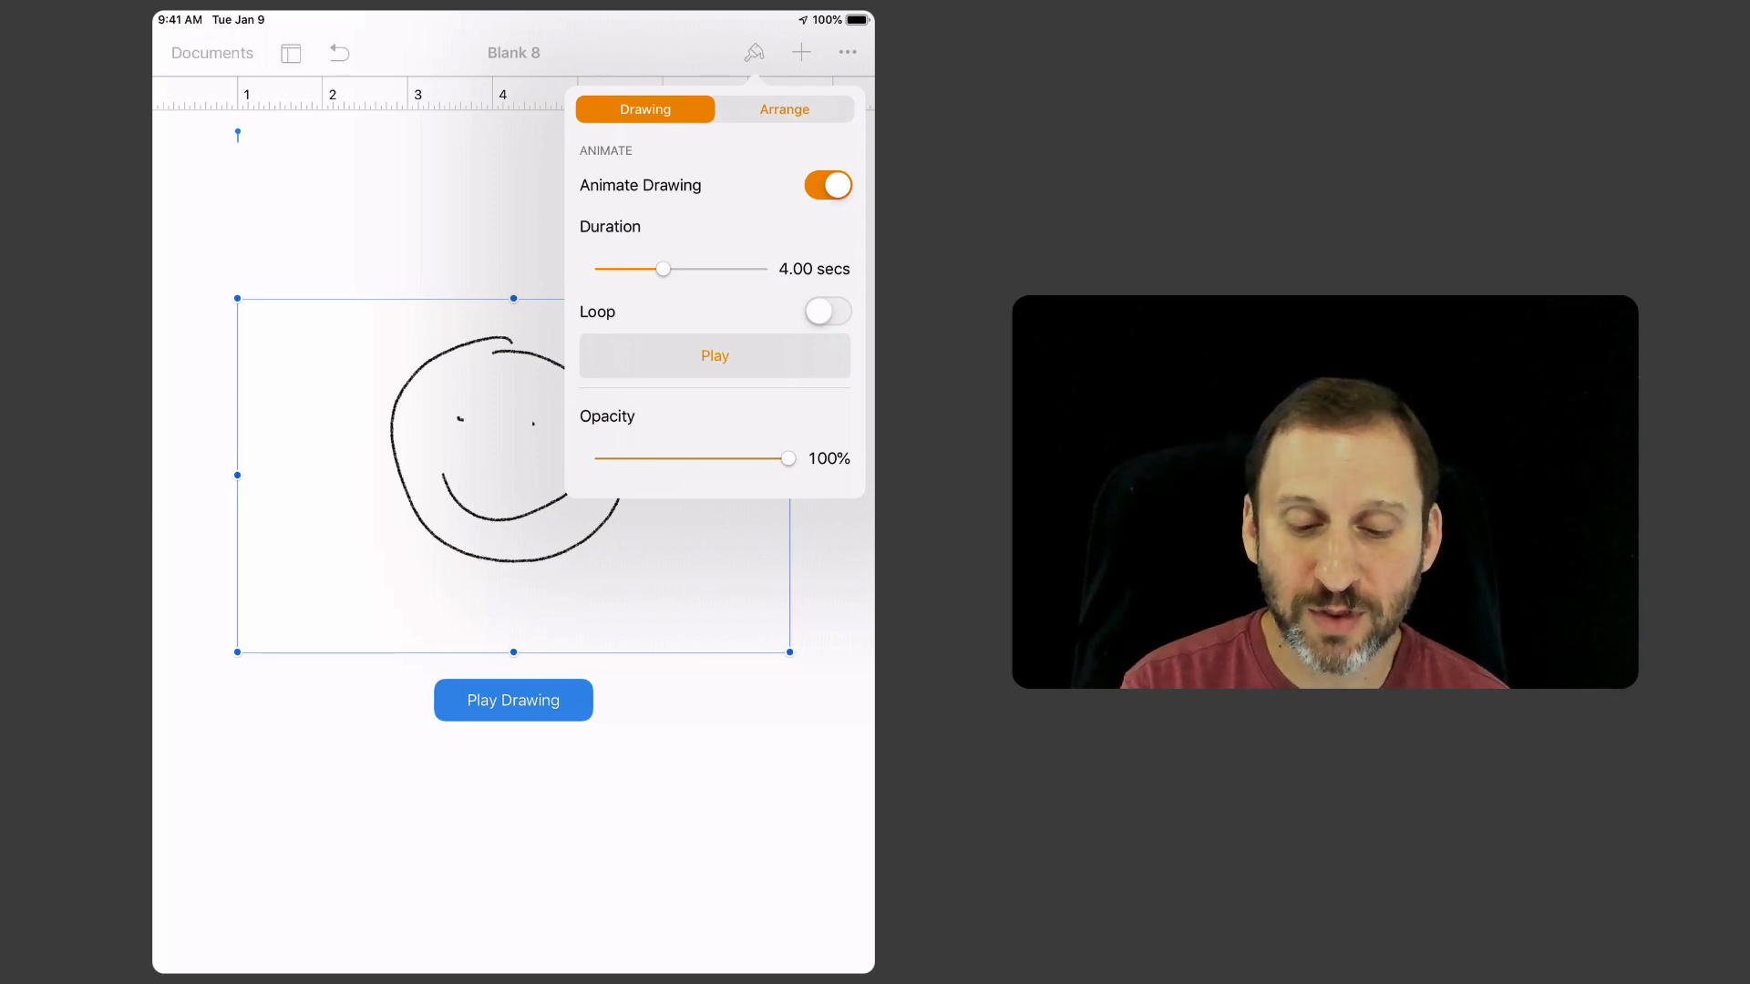
pyautogui.click(826, 312)
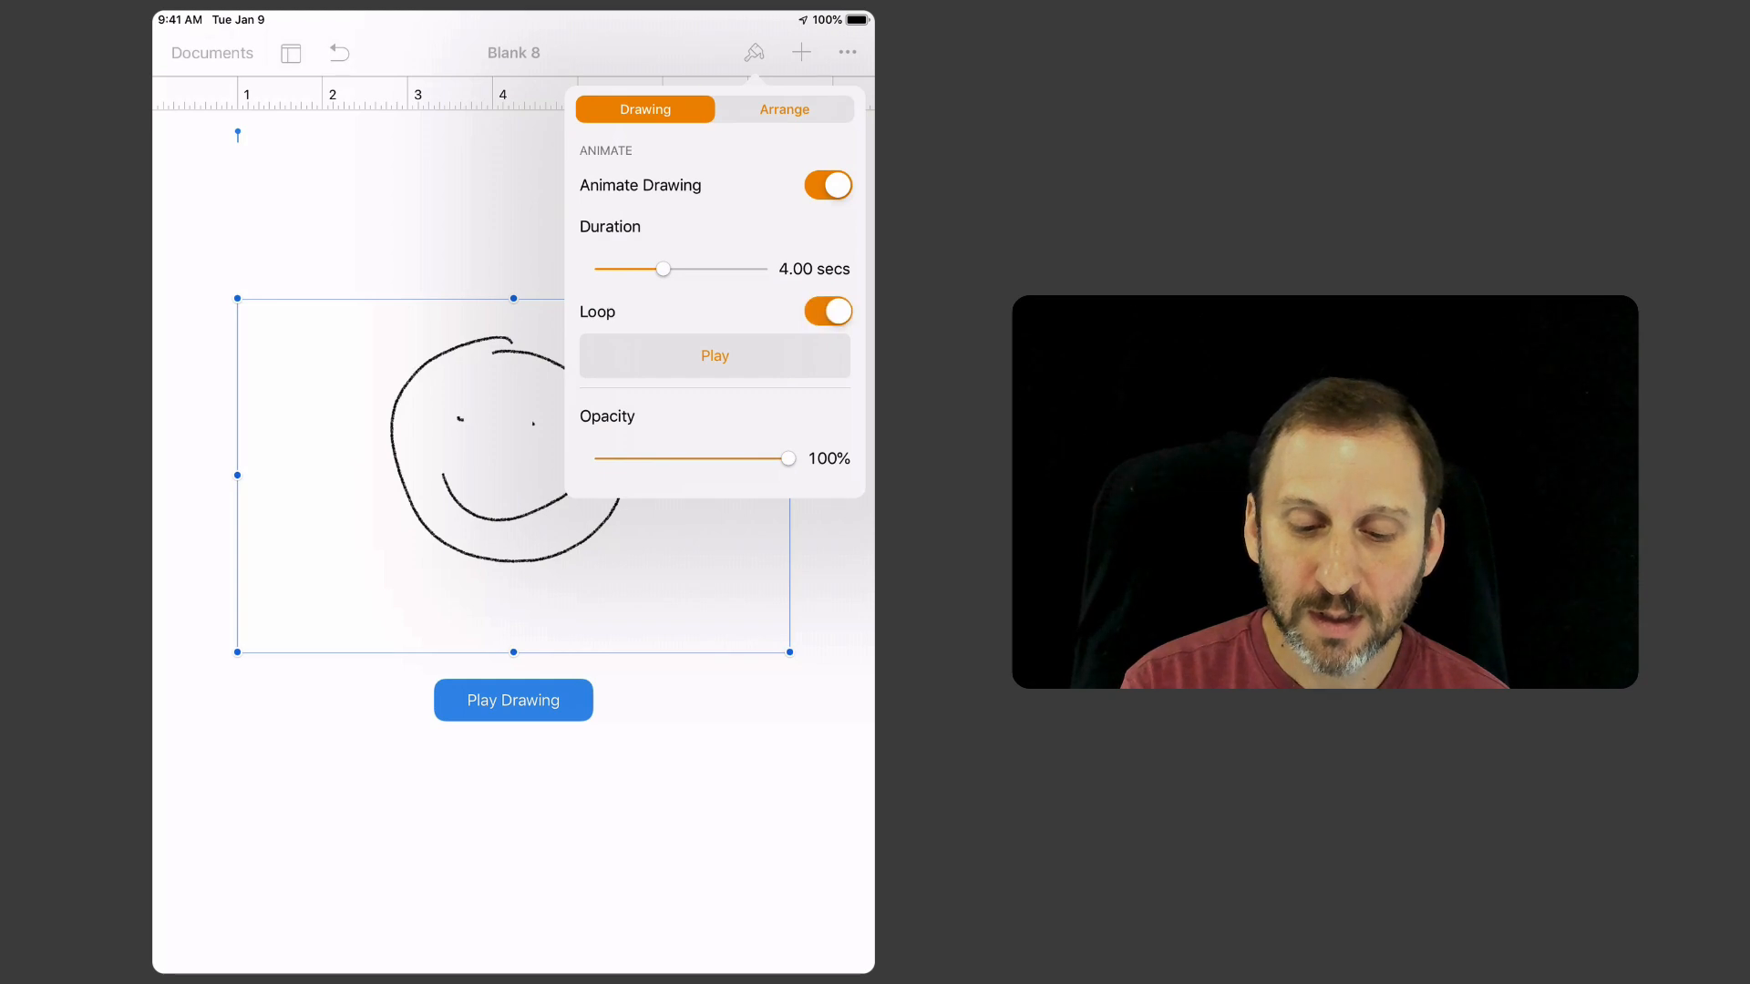
pyautogui.click(512, 700)
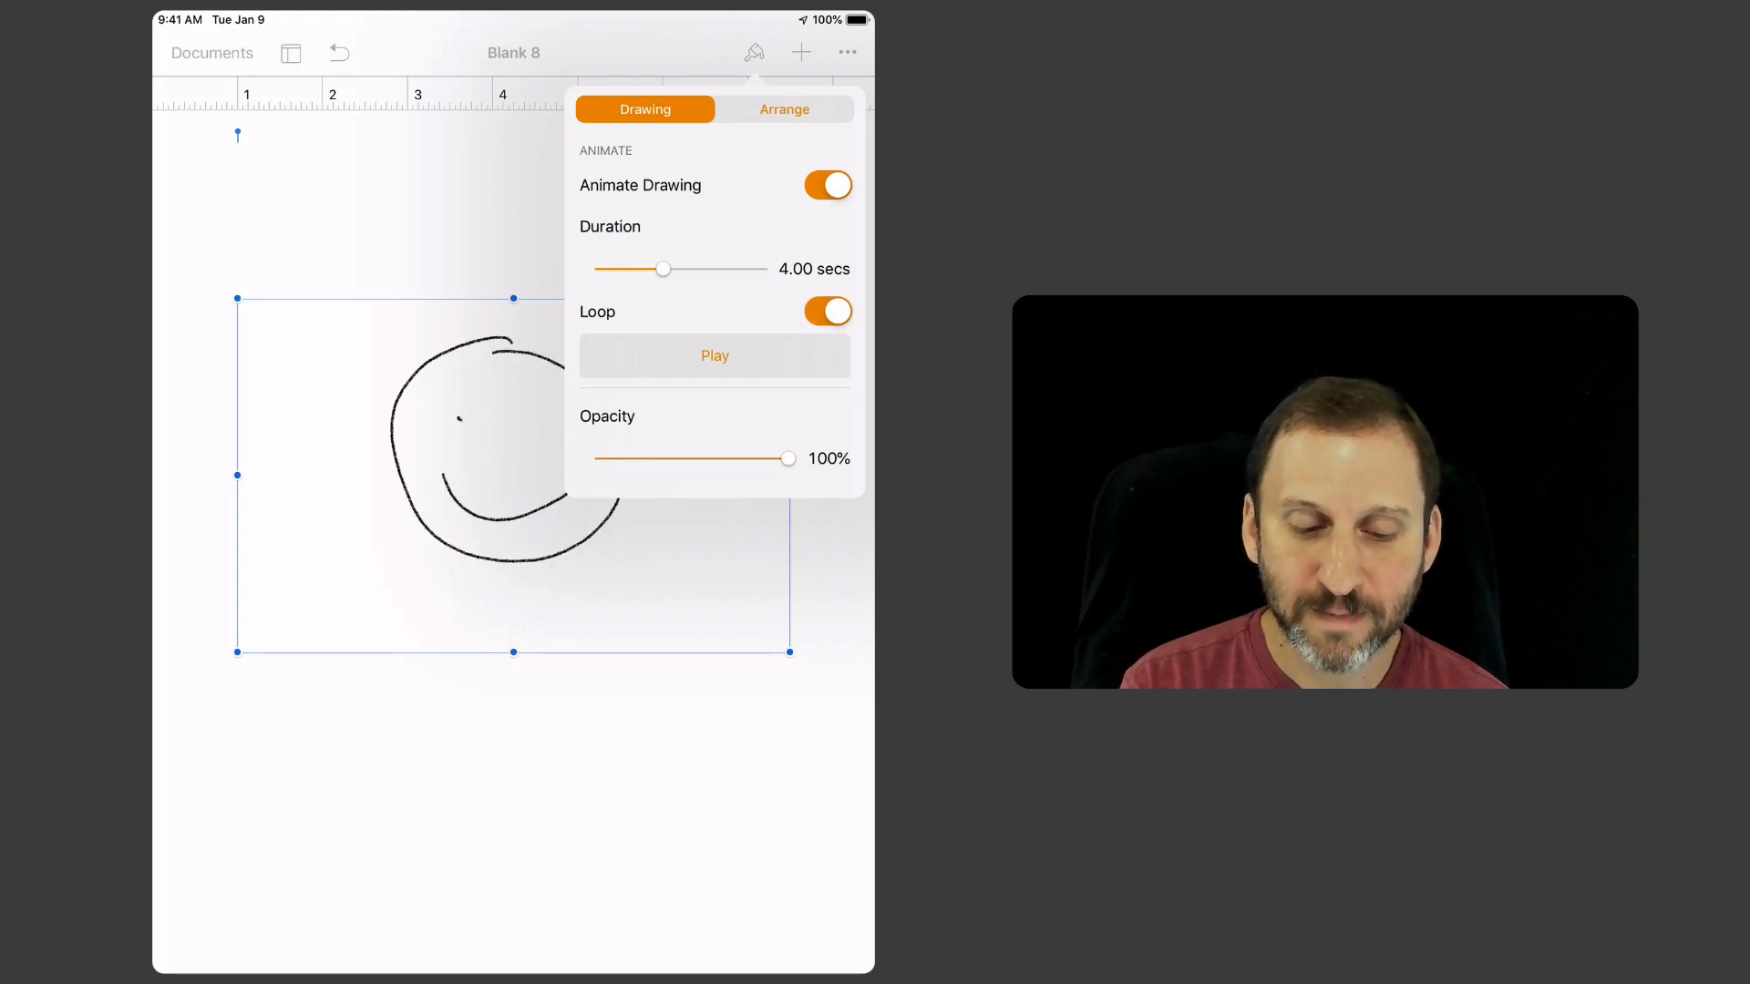
pyautogui.click(715, 354)
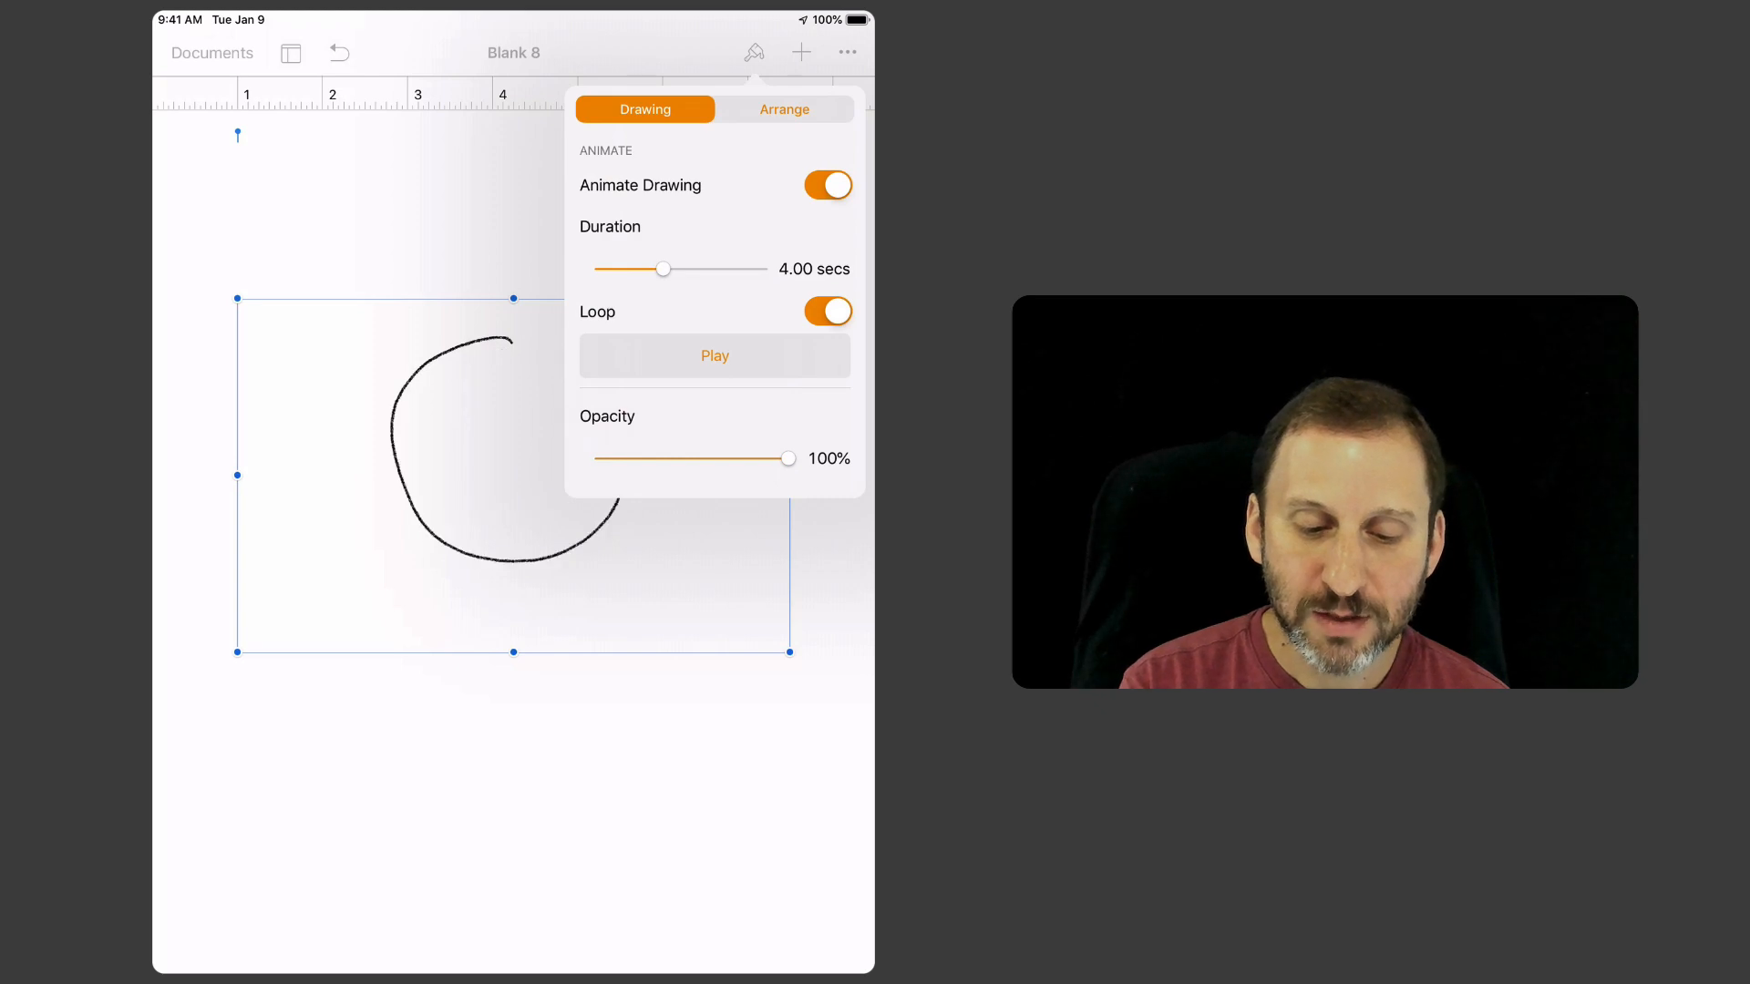
pyautogui.click(826, 312)
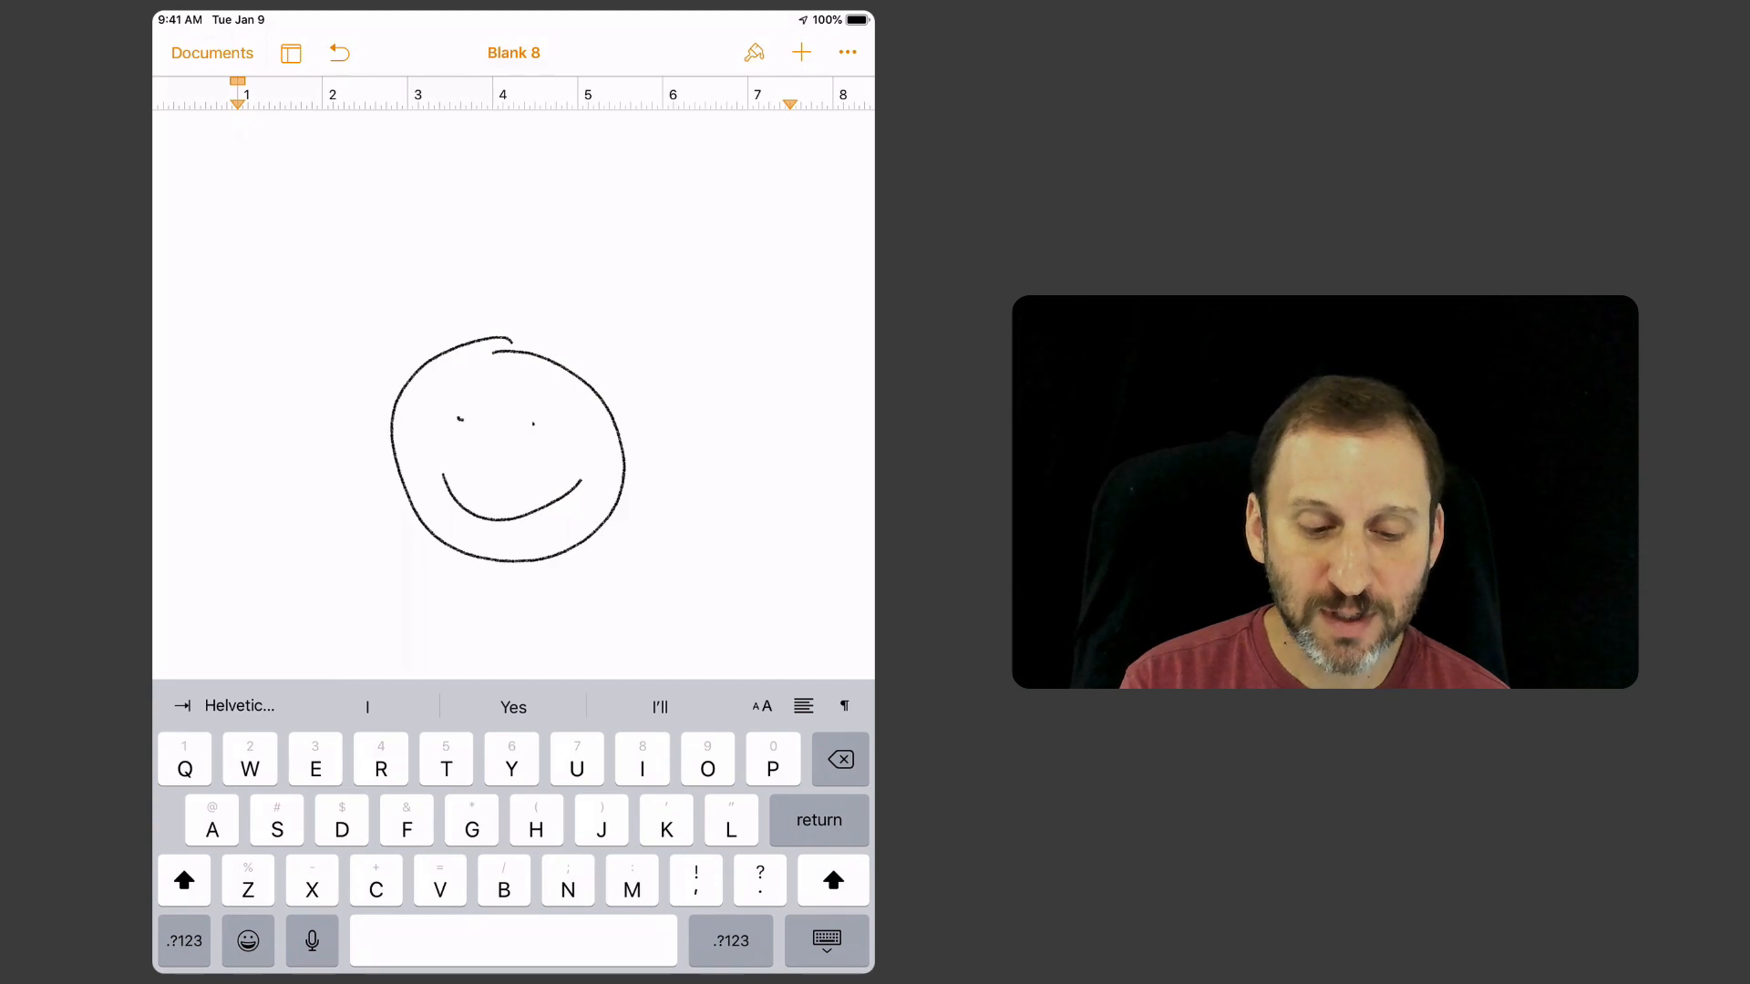
# Step: Select the smiley drawing and replay it with Play Drawing from the edit menu
pyautogui.click(512, 451)
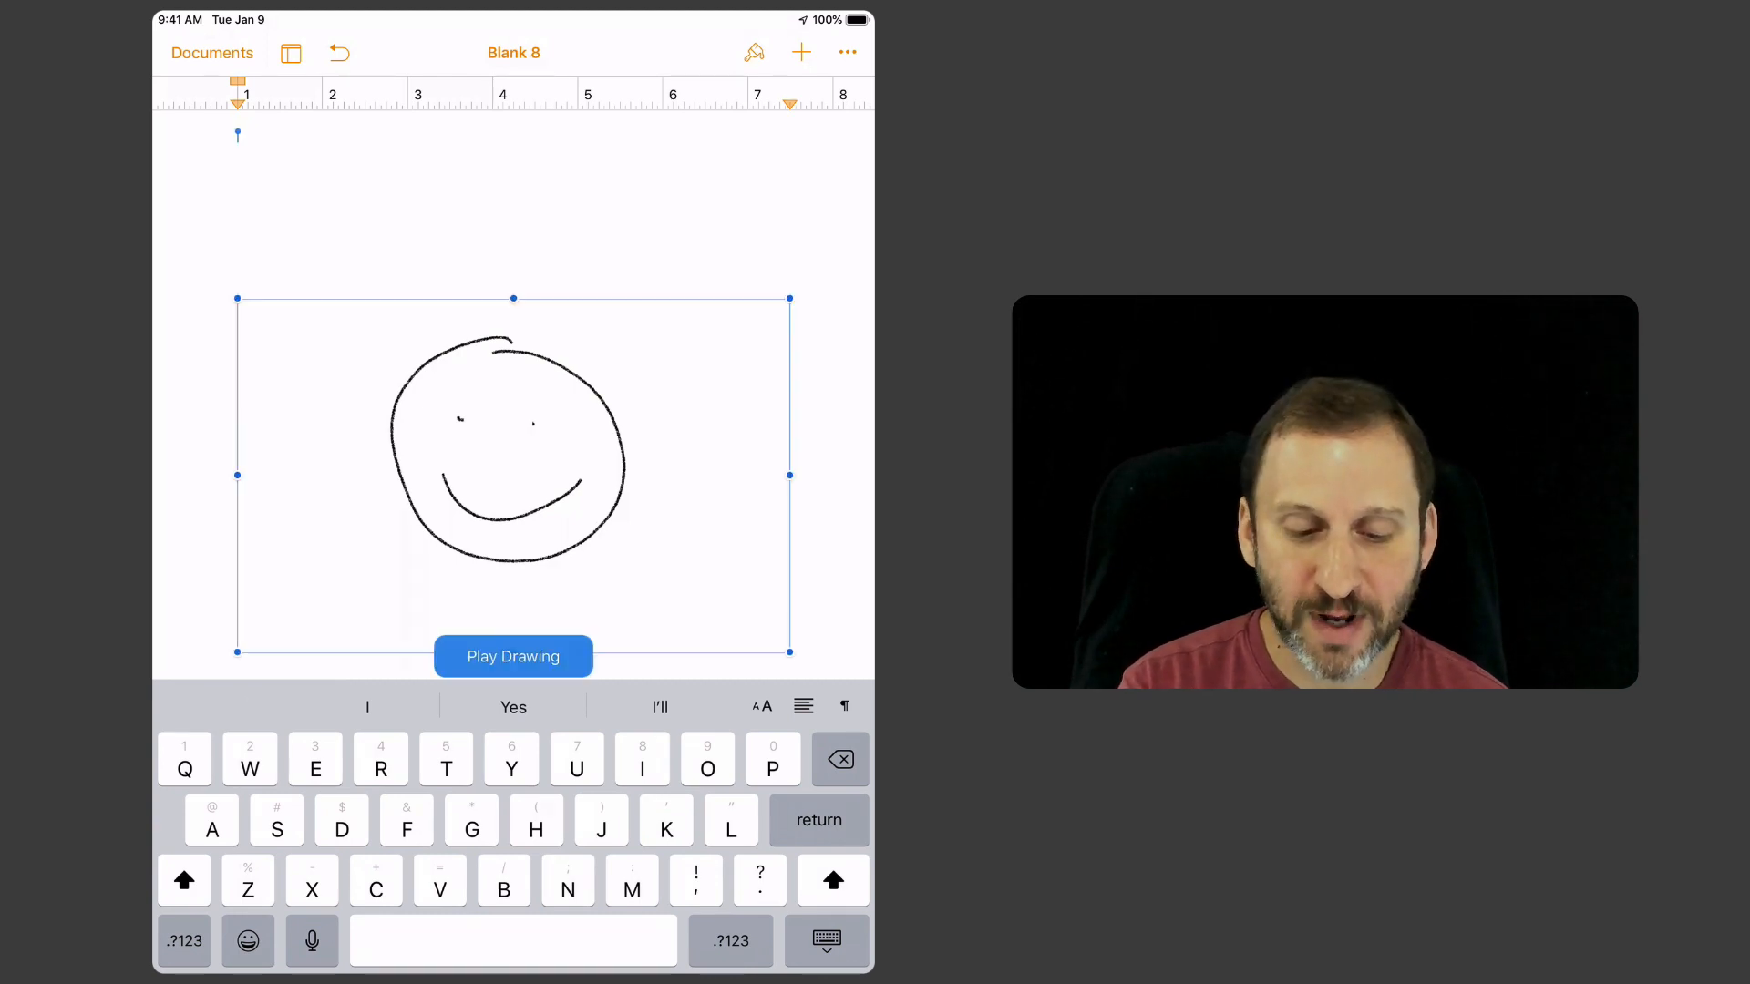
pyautogui.click(513, 452)
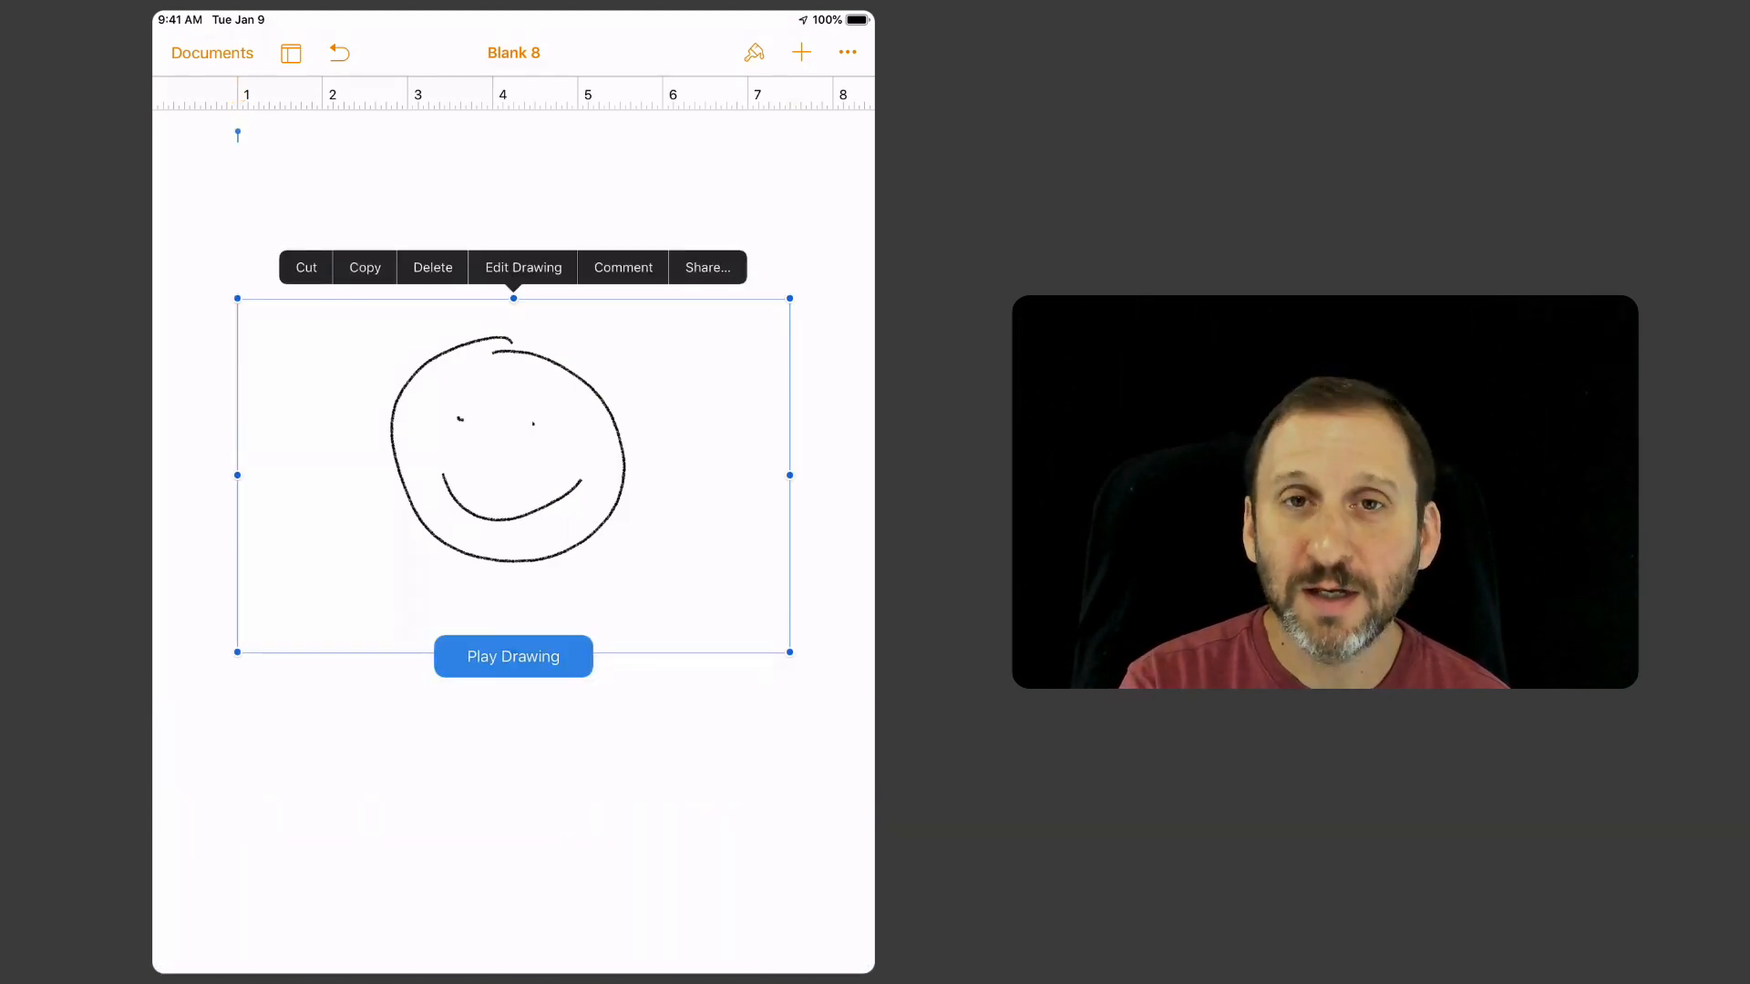
pyautogui.click(512, 656)
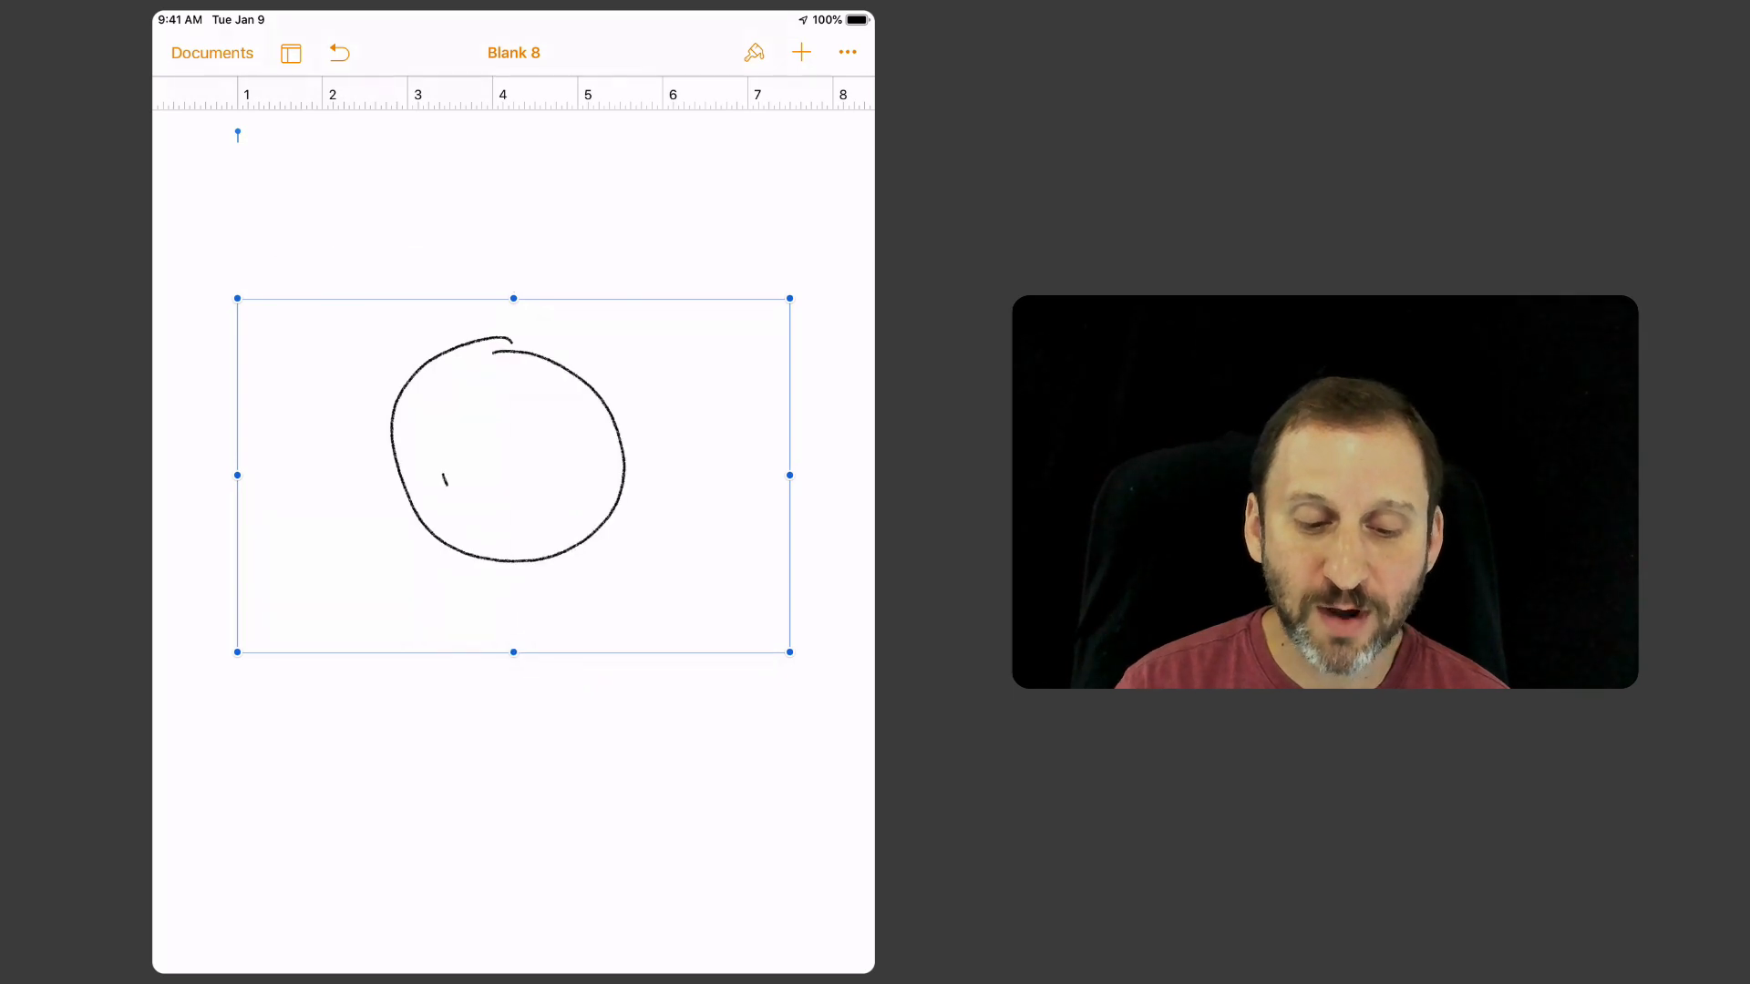
pyautogui.moveTo(446, 492); pyautogui.dragTo(580, 480)
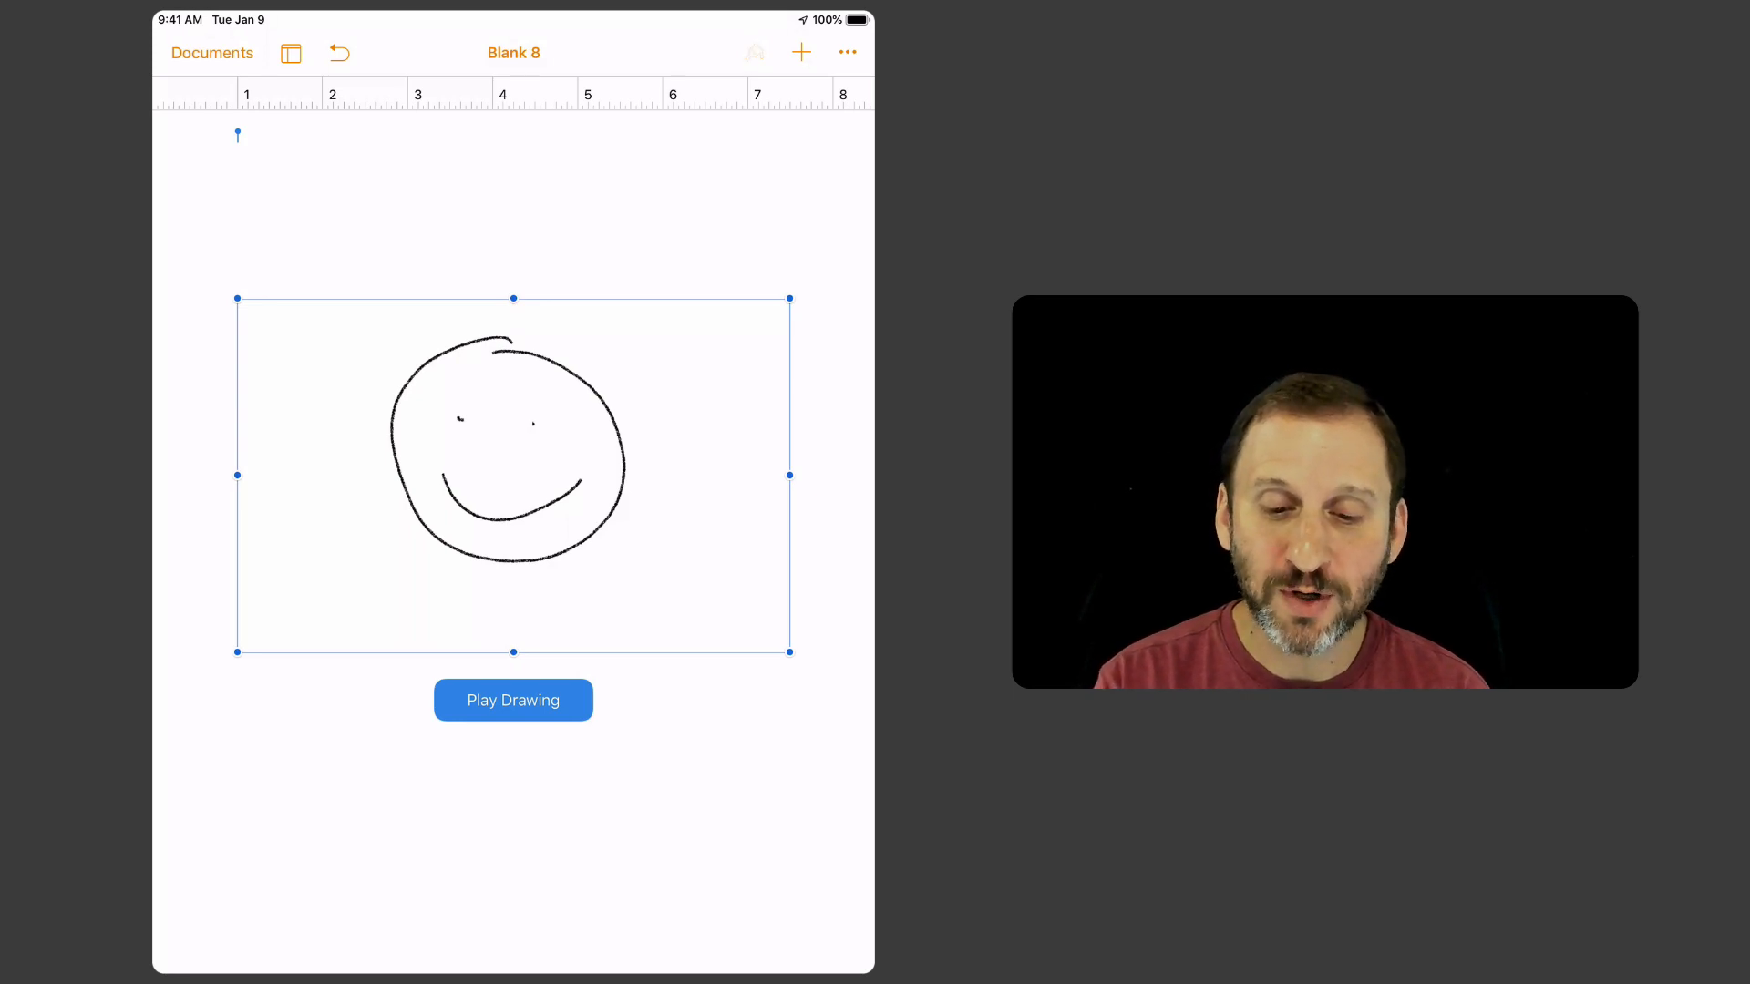
# Step: Switch off Animate Drawing in the smiley drawing's Format options
pyautogui.click(754, 53)
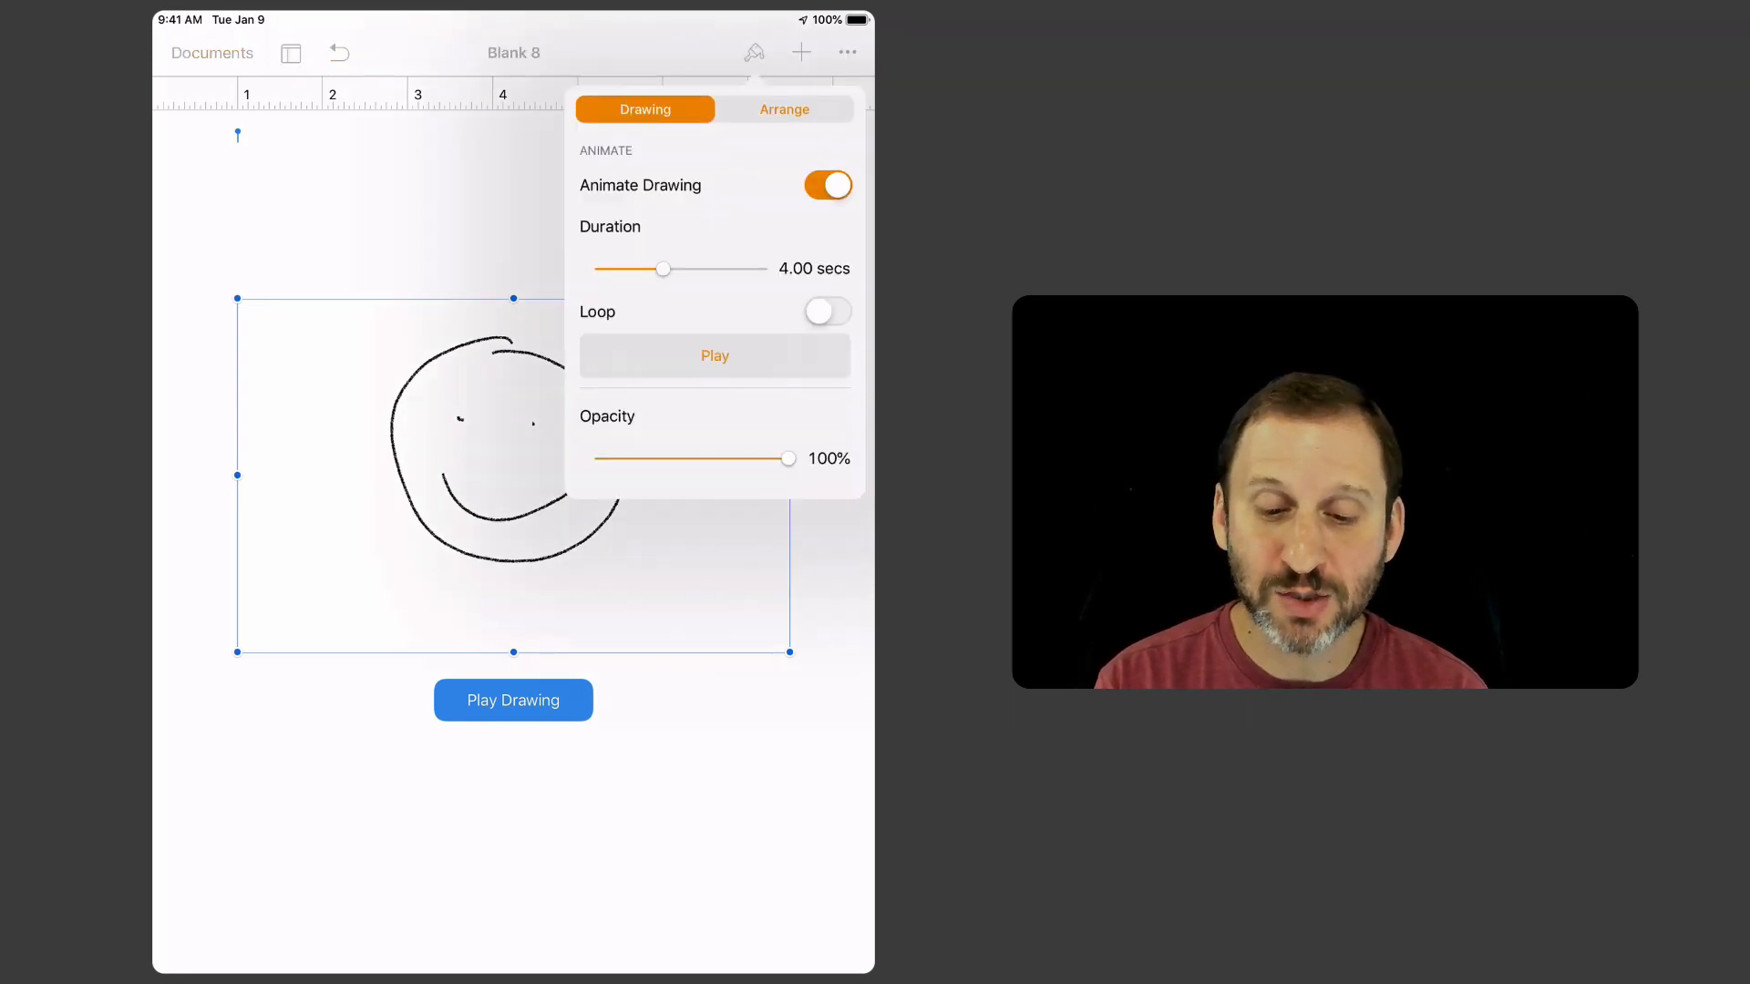
pyautogui.click(827, 184)
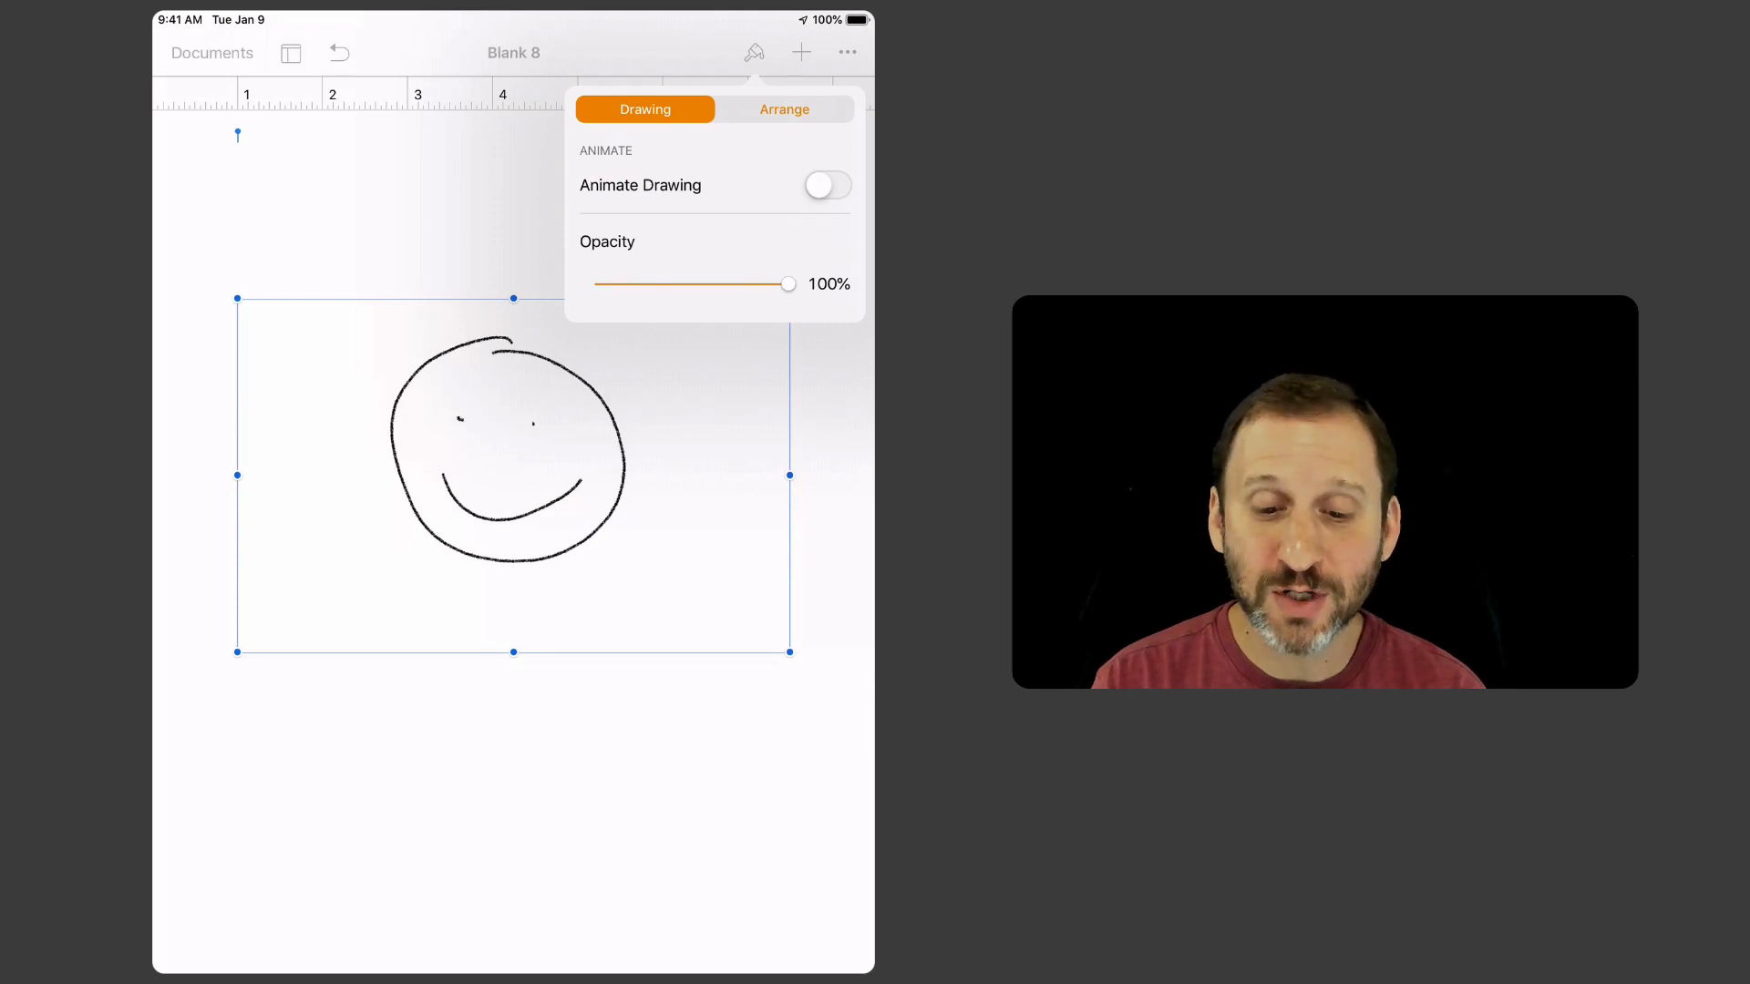